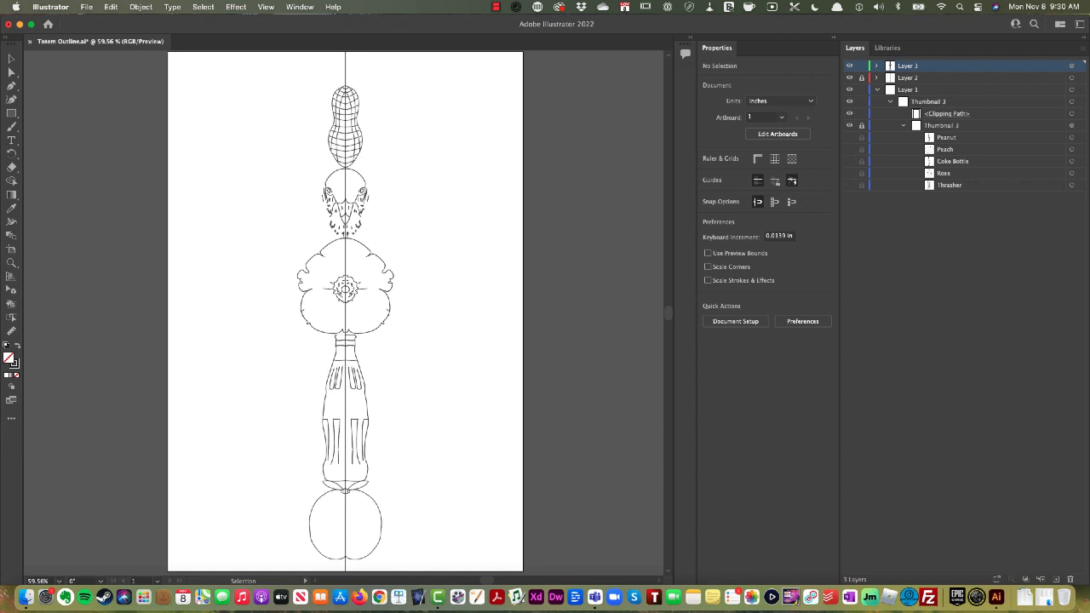
mouse_move(15, 277)
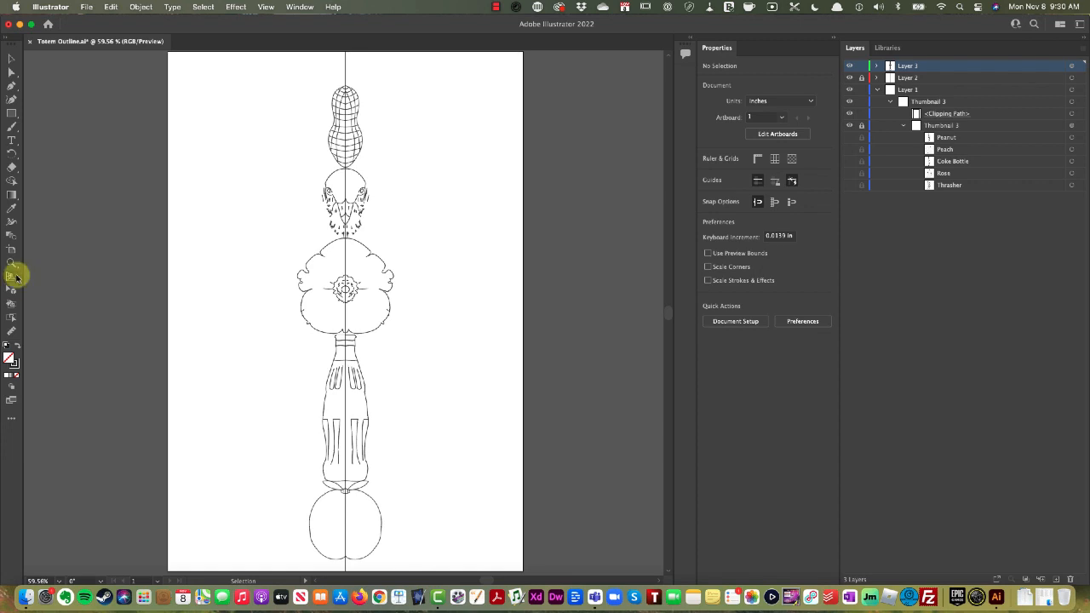
mouse_move(439, 269)
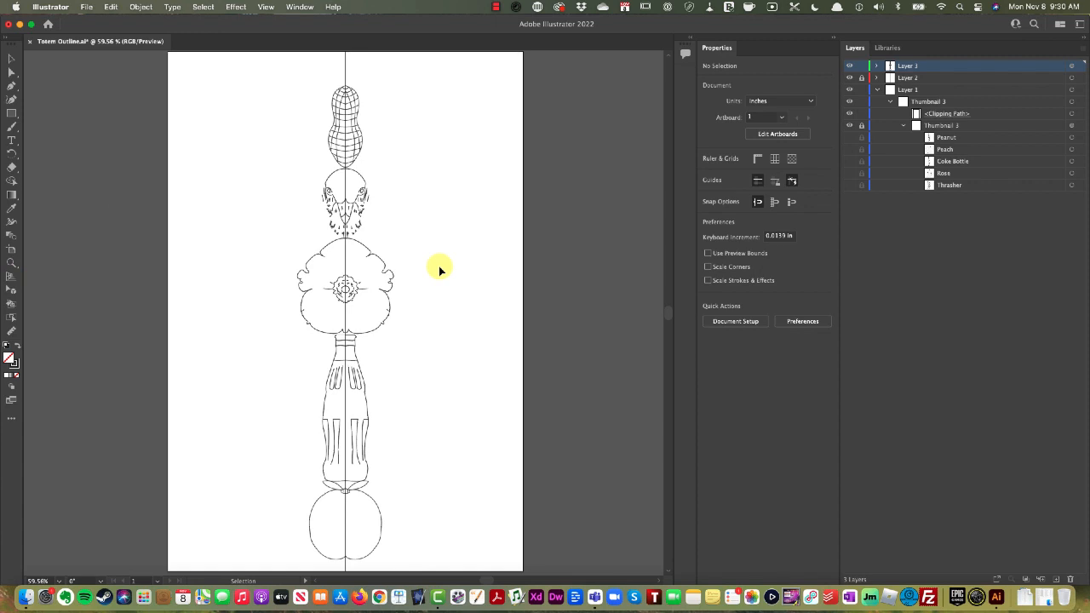
mouse_move(480, 255)
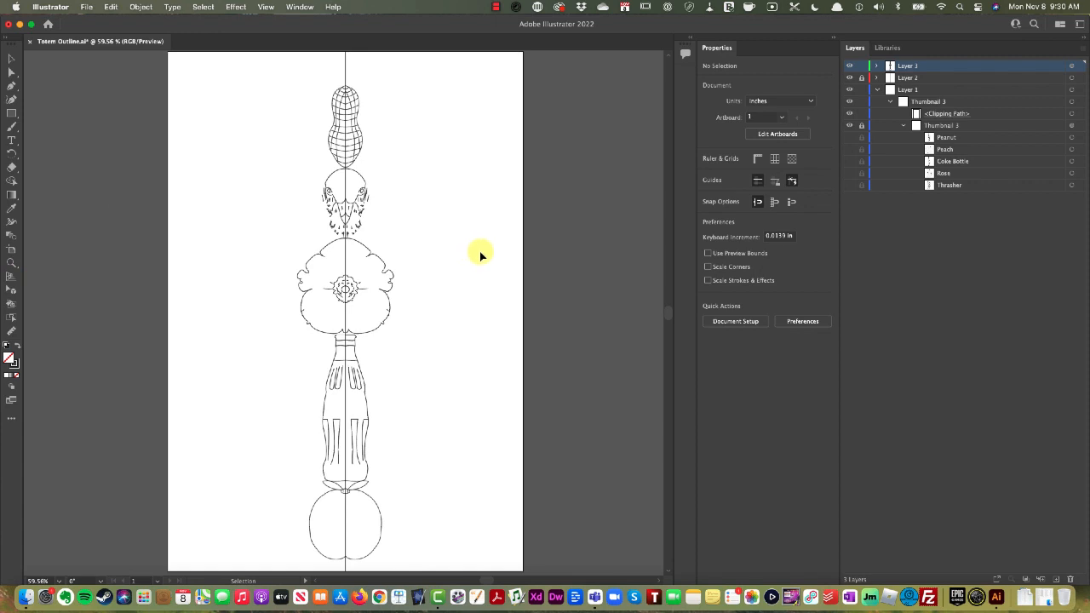
mouse_move(851, 172)
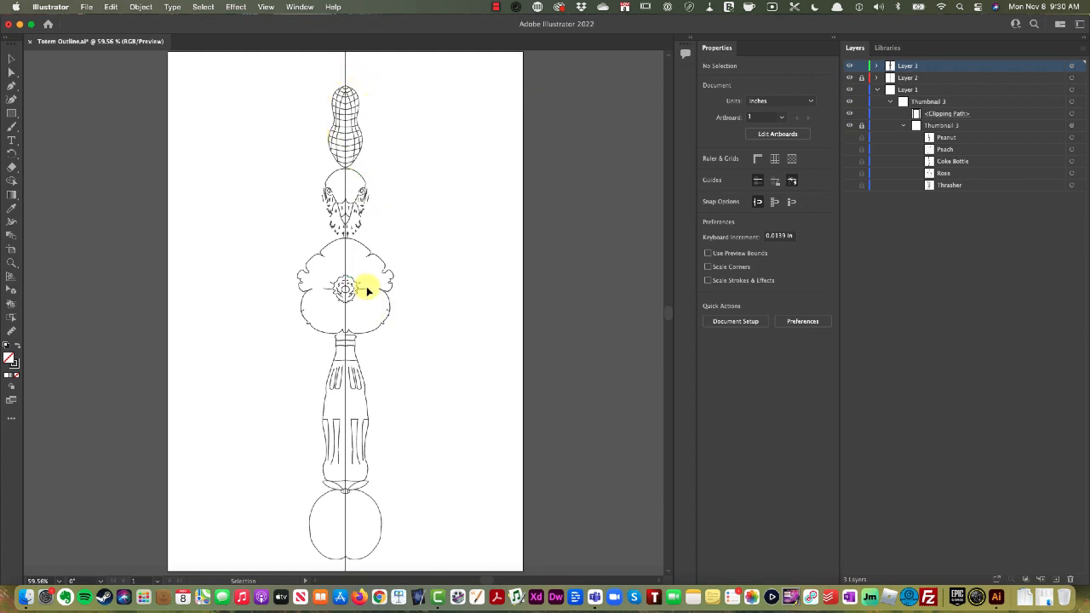
Expand the appearance of the selected totem artwork via Object > Expand Appearance, then deselect
click(1071, 68)
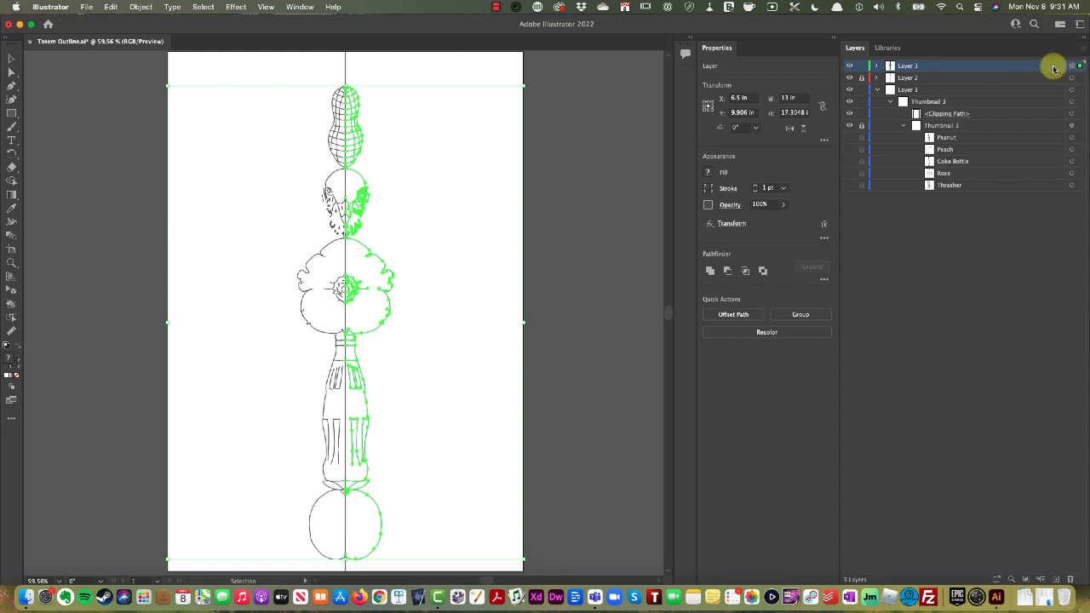
click(141, 6)
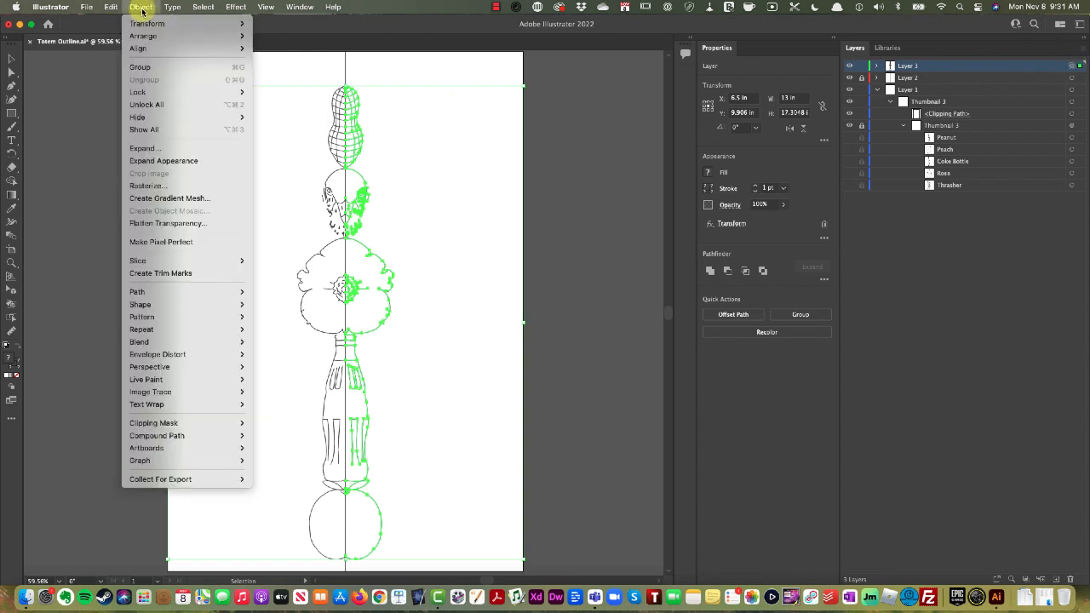
mouse_move(163, 160)
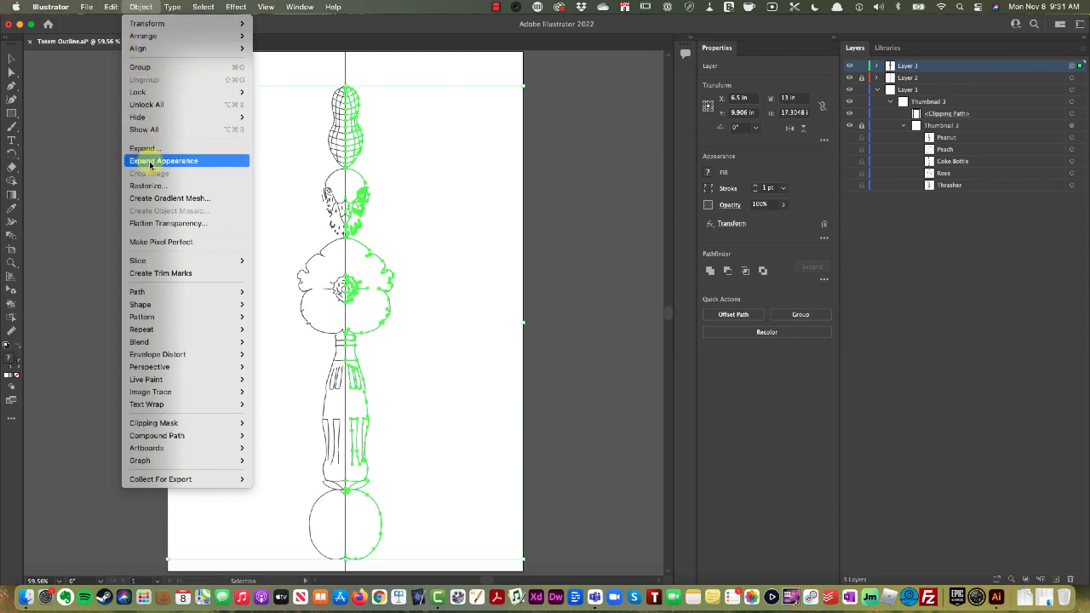
click(163, 160)
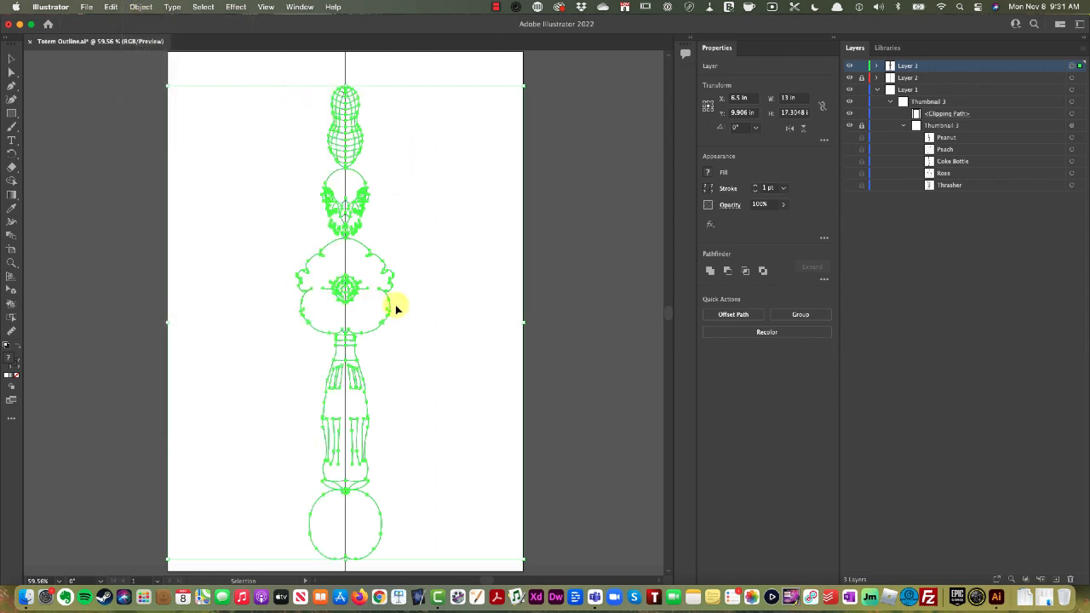
click(415, 160)
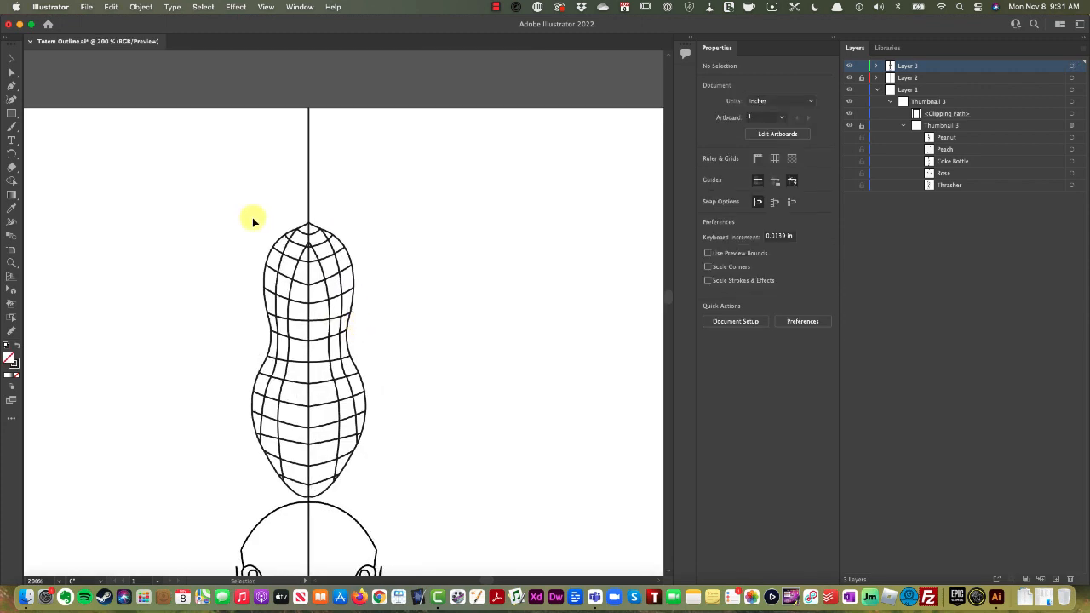
Hide the center line layer and marquee-select the peanut section at the top
drag(254, 219, 390, 487)
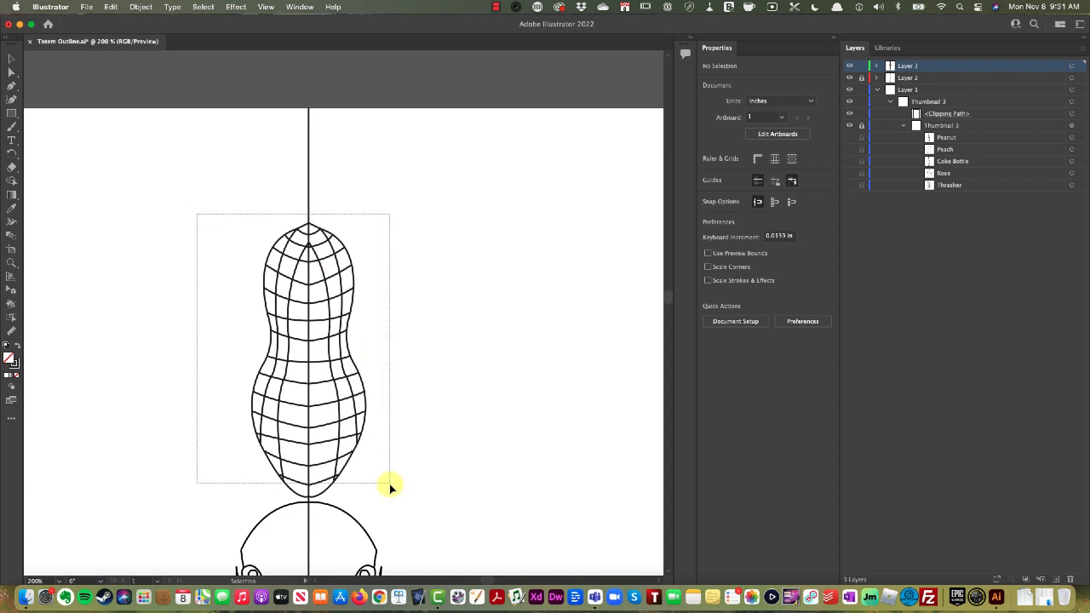
click(861, 78)
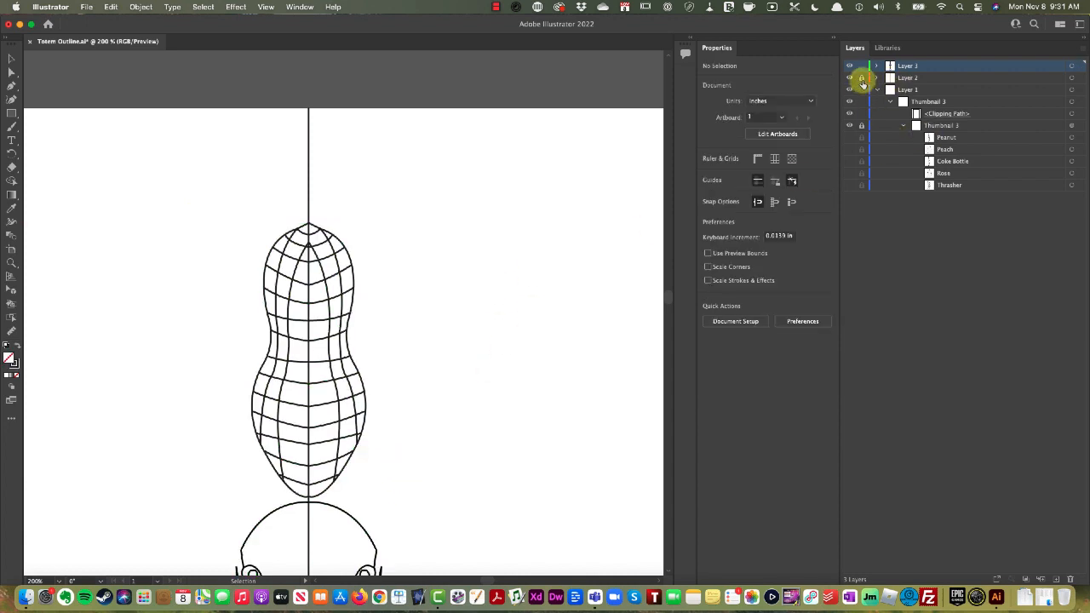
click(848, 88)
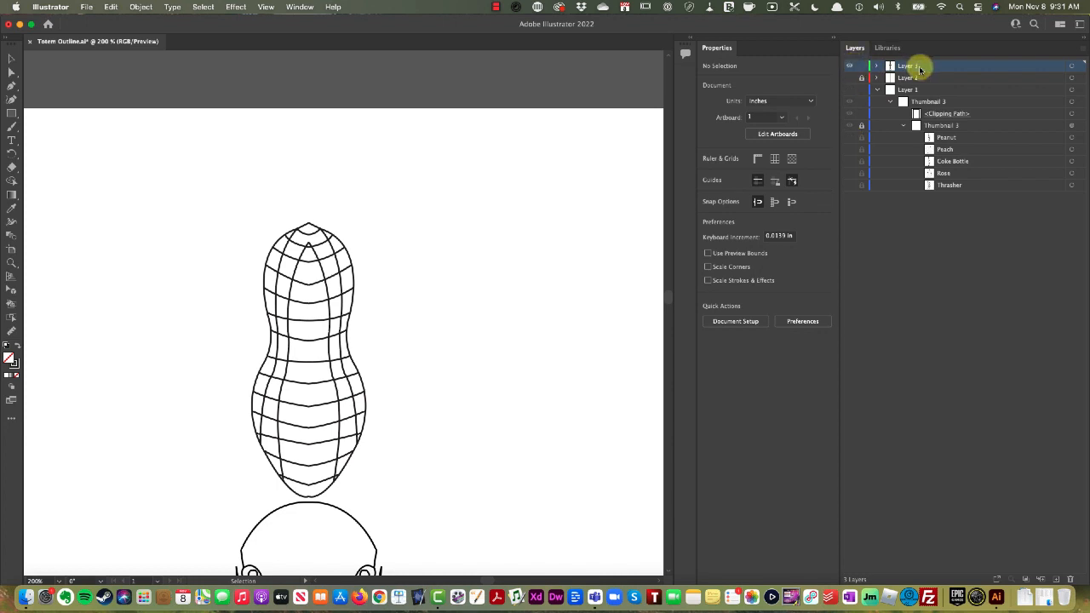
drag(205, 218, 400, 497)
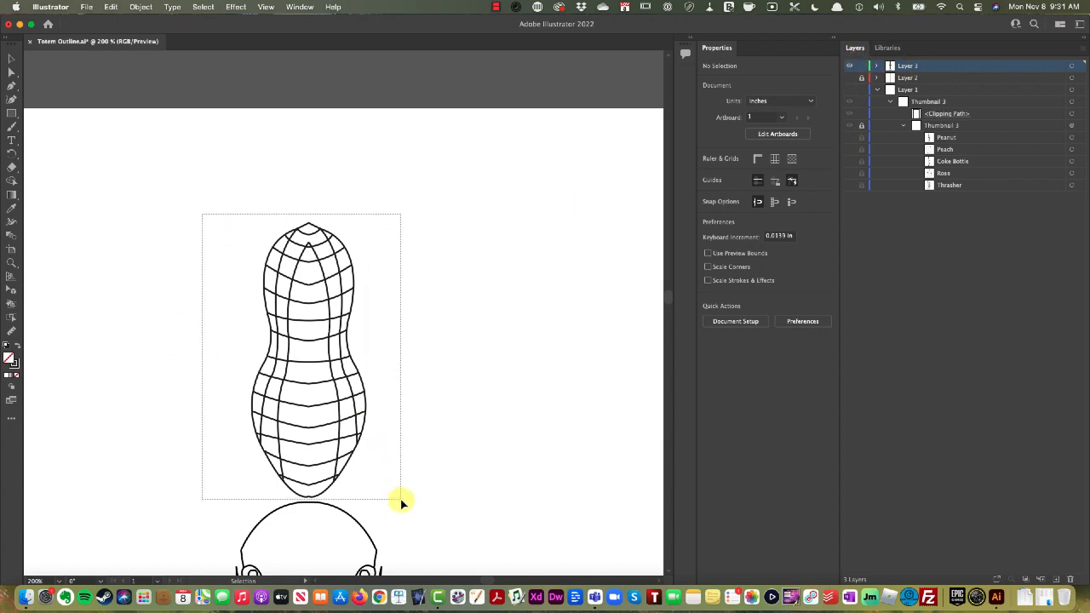
click(310, 358)
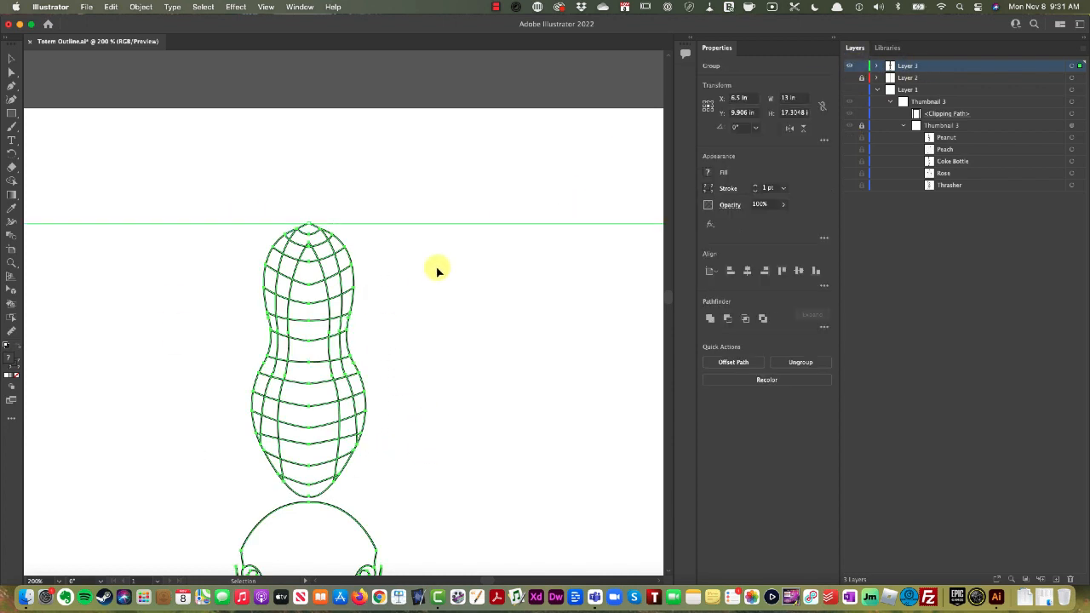
Ungroup the artwork, then group the peanut's pieces on their own with Cmd+G
click(140, 7)
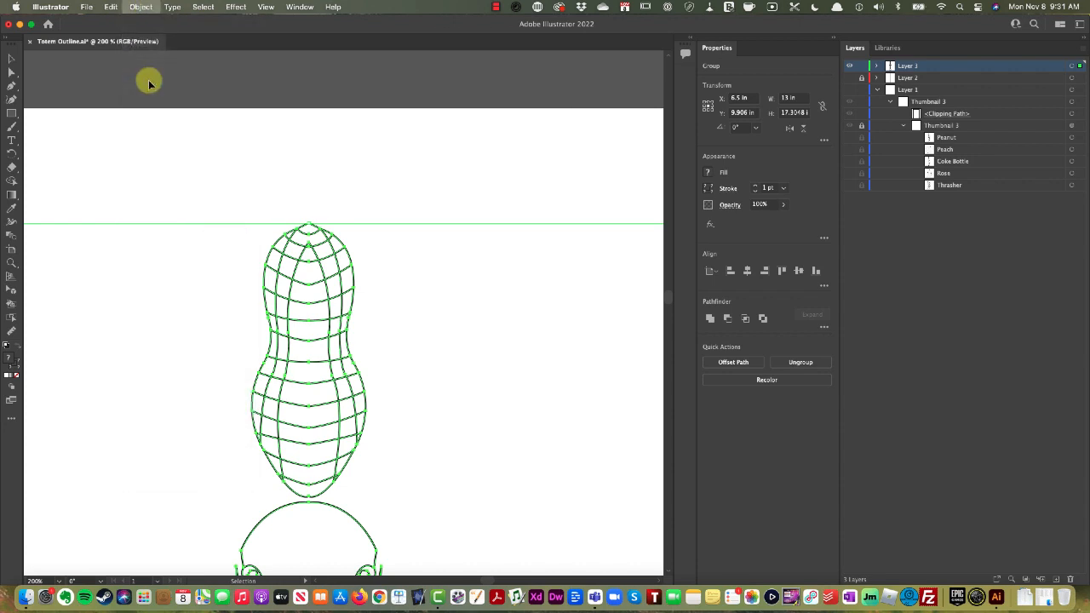
click(436, 500)
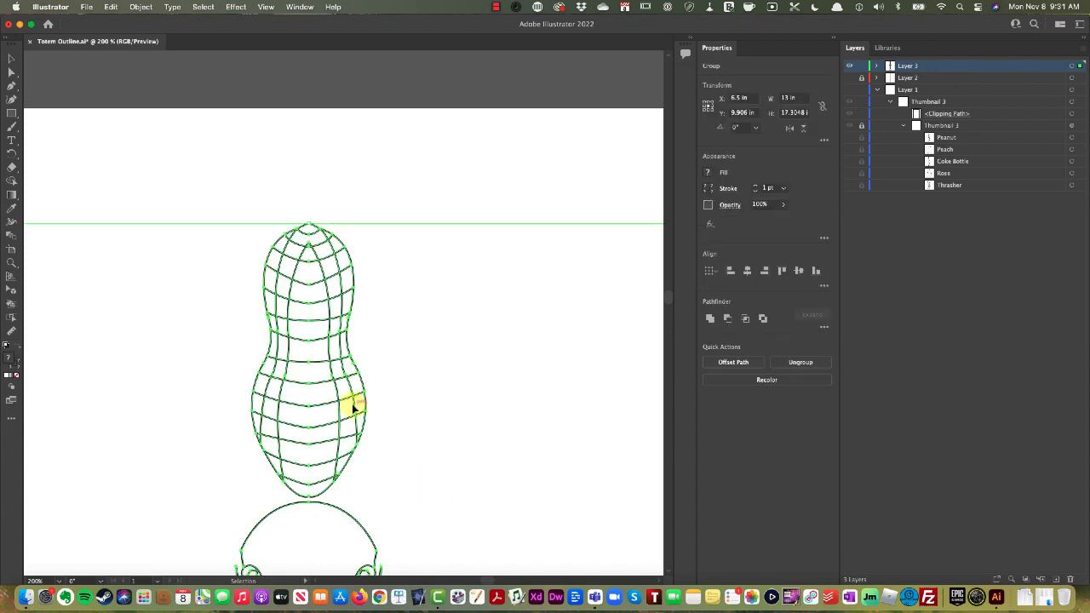
click(139, 7)
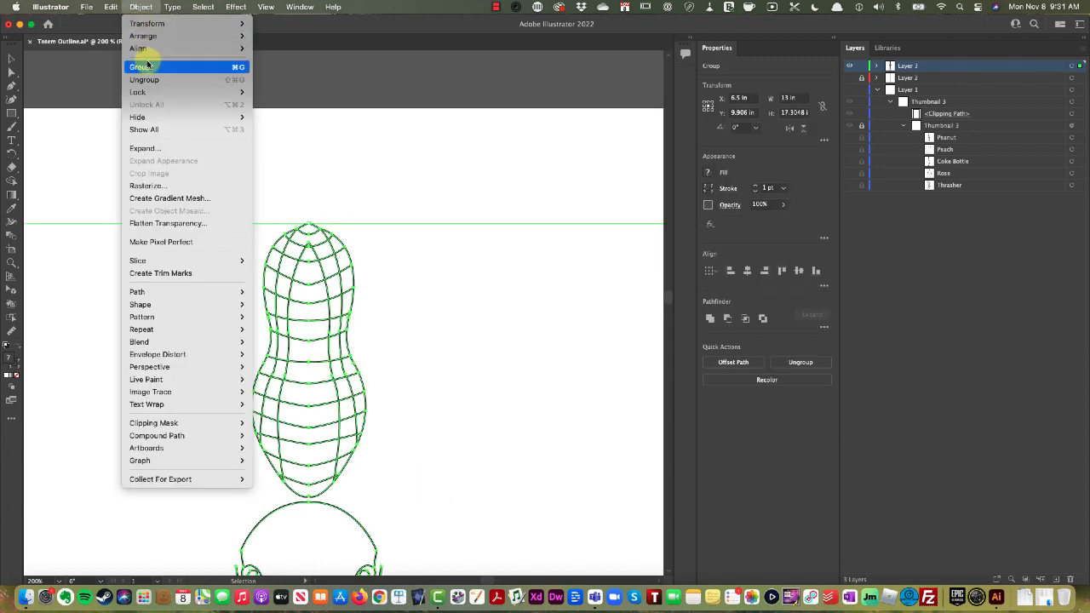
click(143, 80)
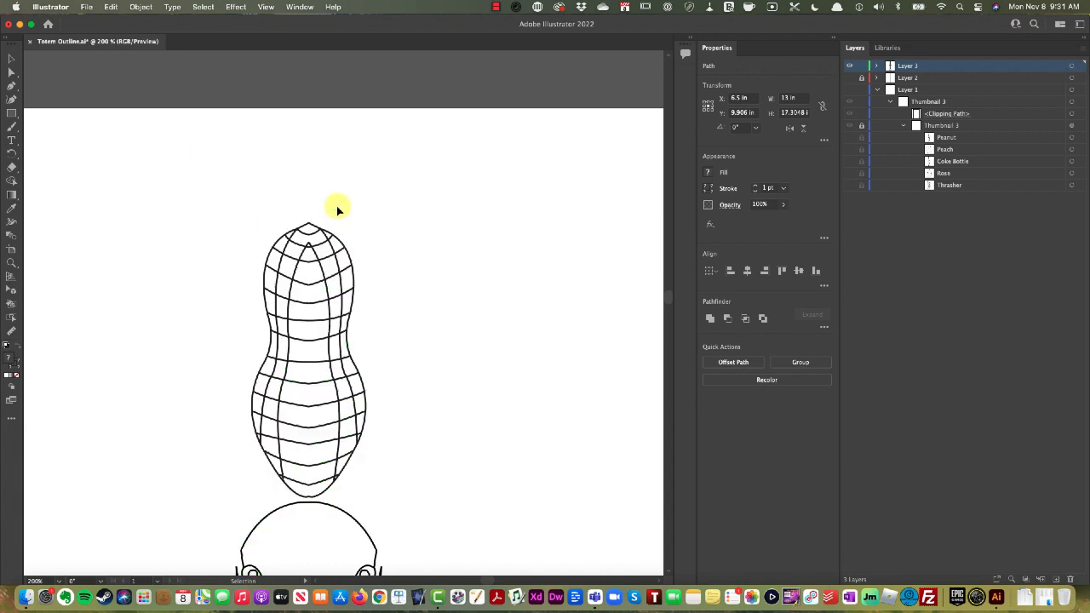
click(310, 357)
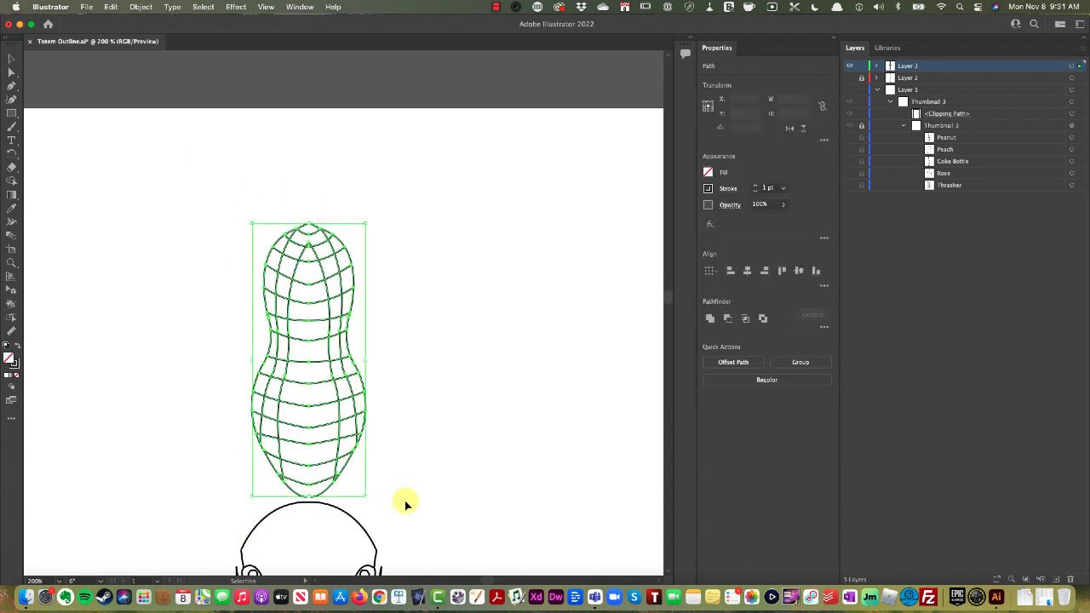
key(cmd+g)
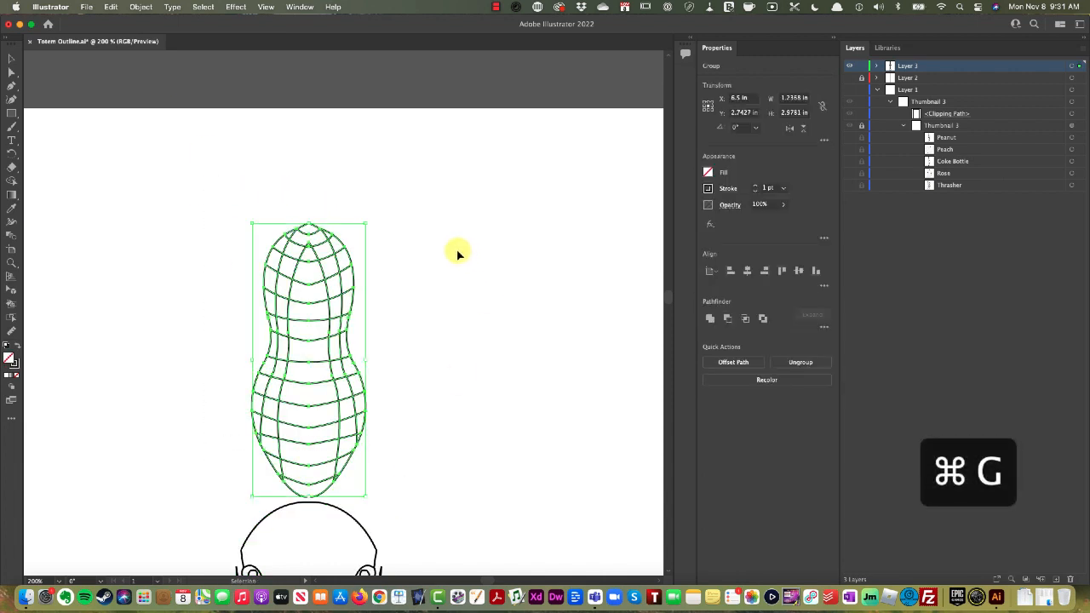
scroll(down, 3)
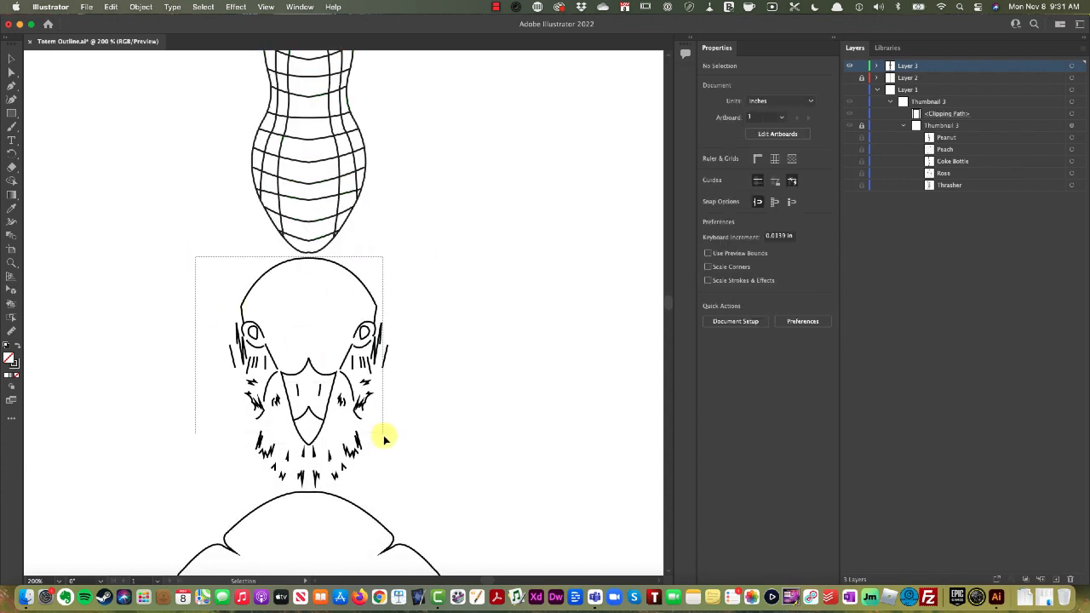
Marquee-select all the flower section's outlines and group them with Cmd+G
drag(384, 436, 423, 491)
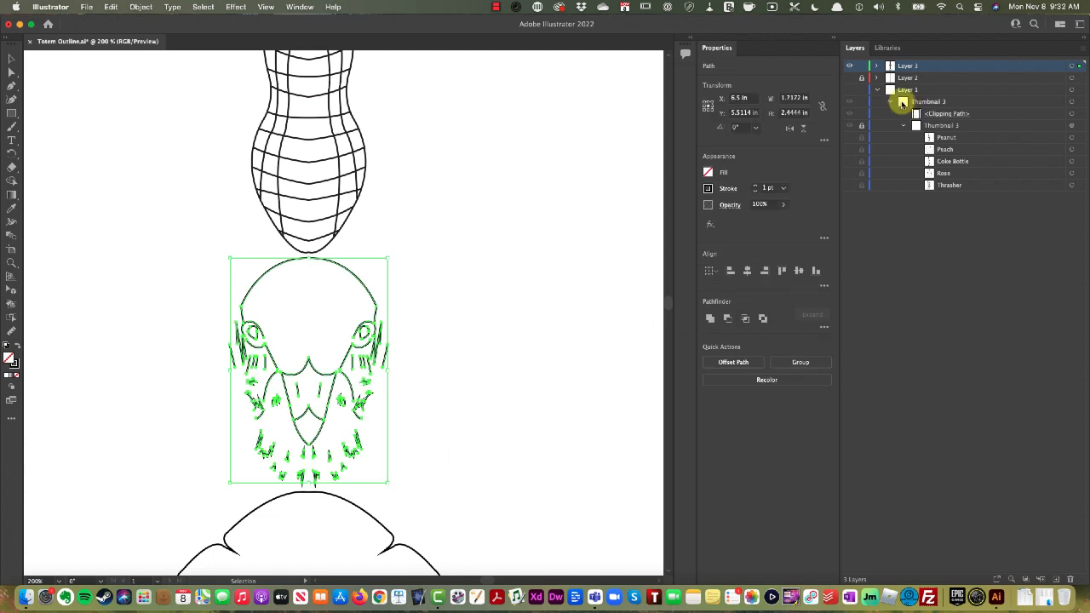
click(903, 102)
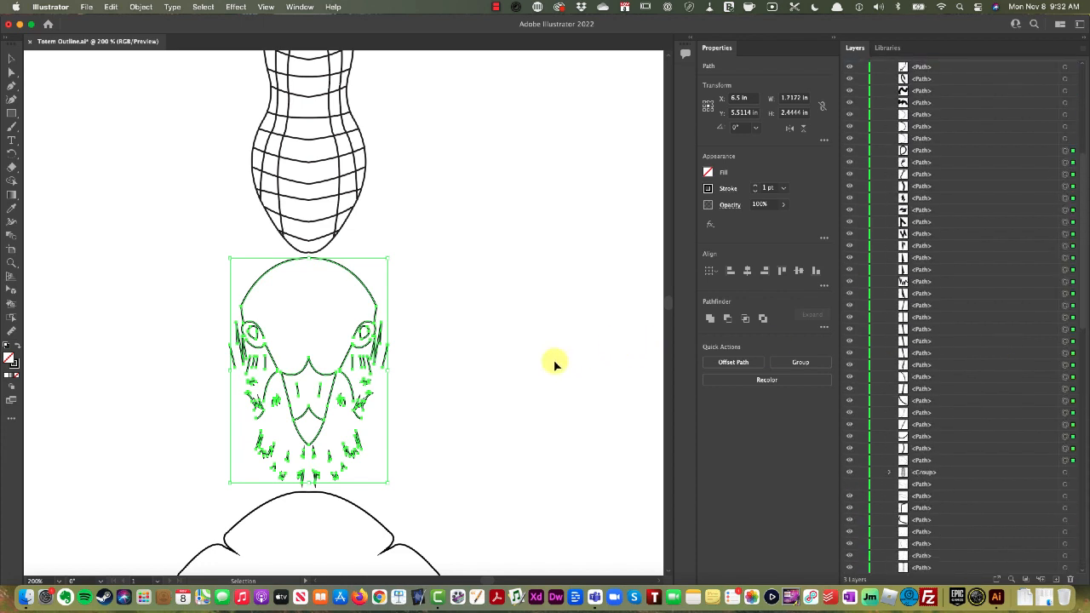
mouse_move(436, 458)
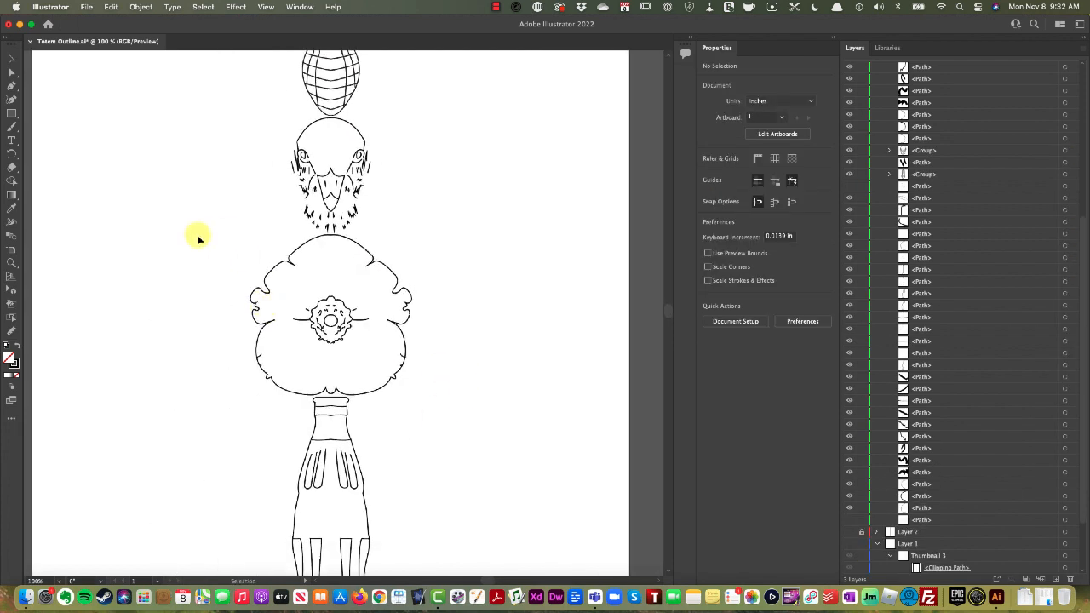
drag(197, 235, 446, 399)
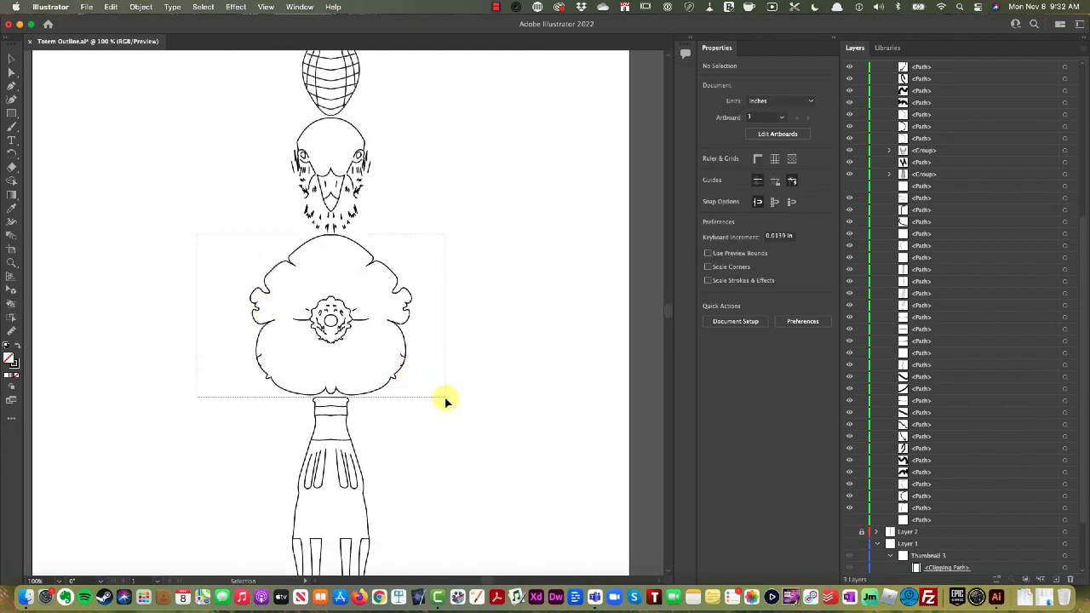
click(330, 315)
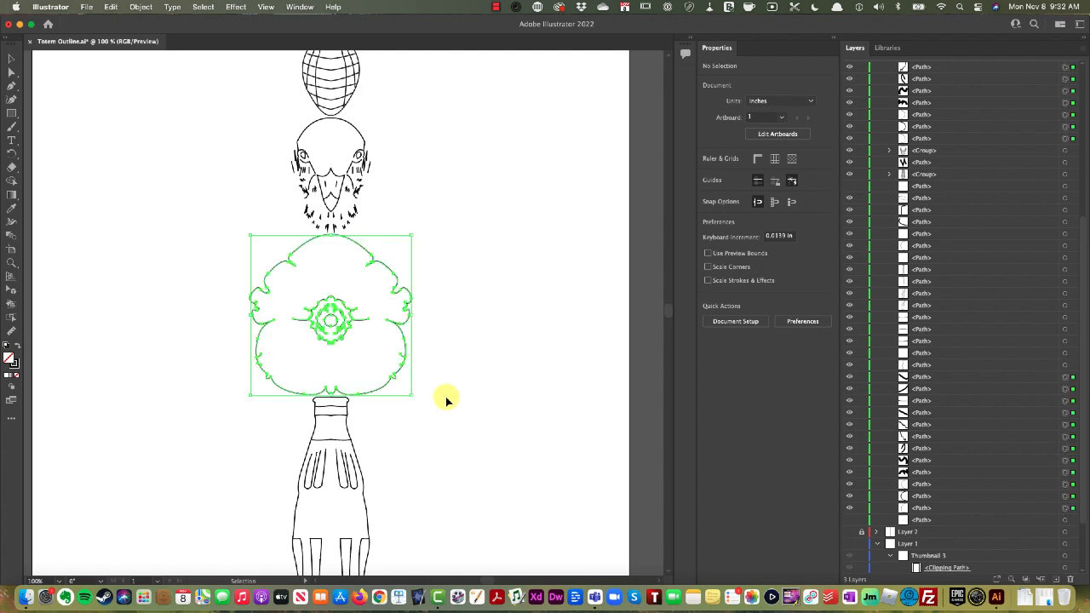
key(cmd+g)
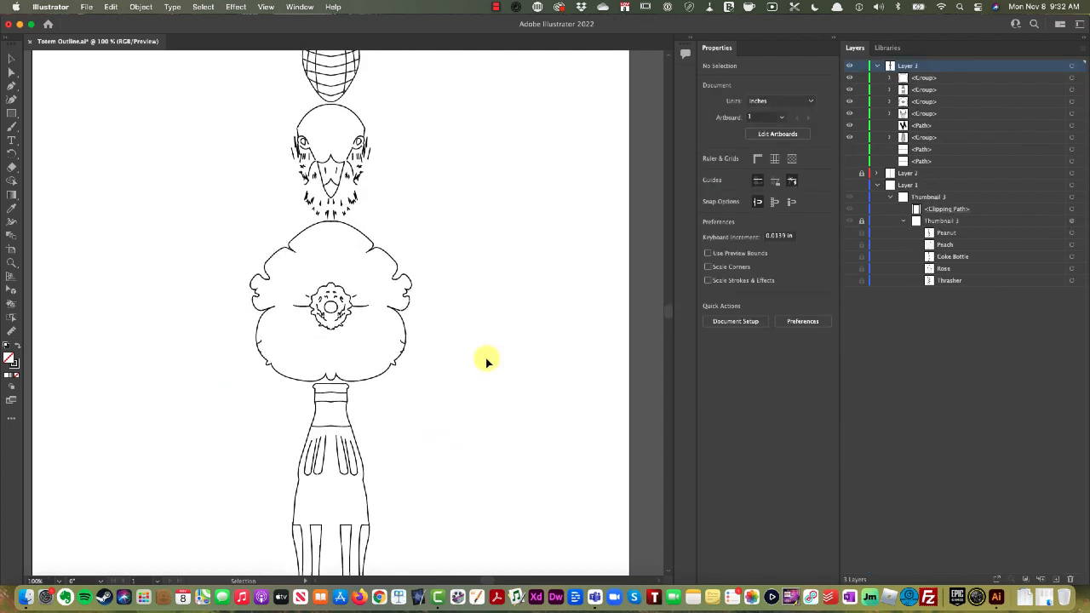
scroll(up, 3)
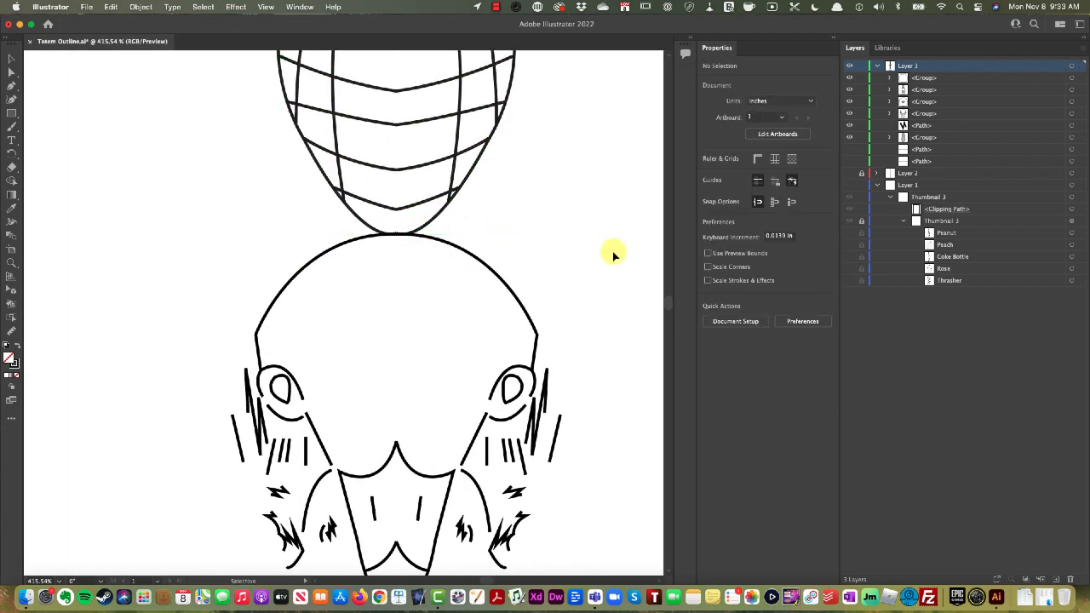
mouse_move(491, 264)
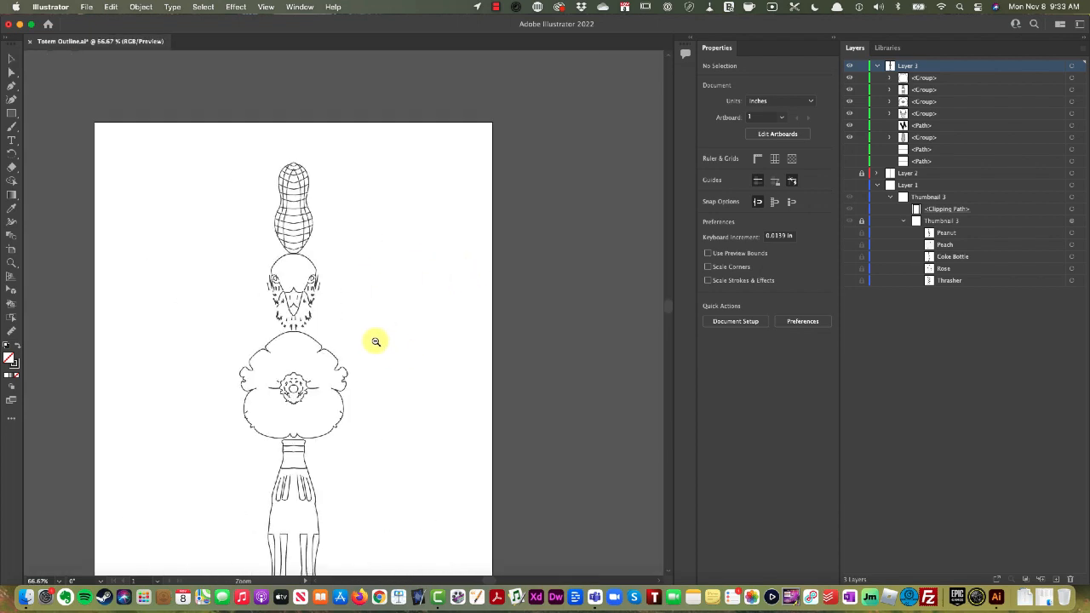
mouse_move(307, 309)
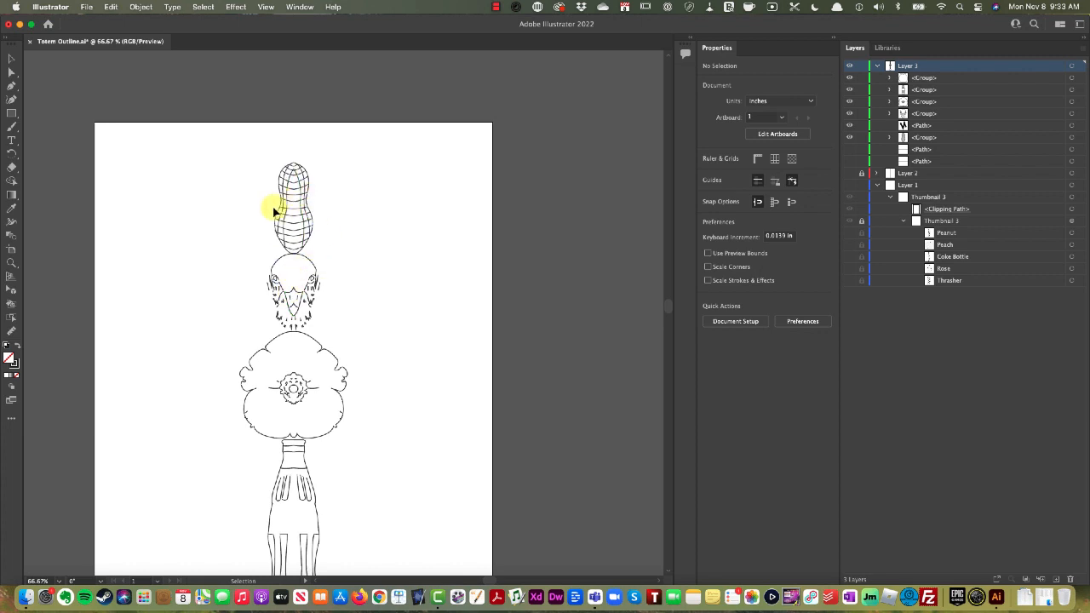
mouse_move(398, 343)
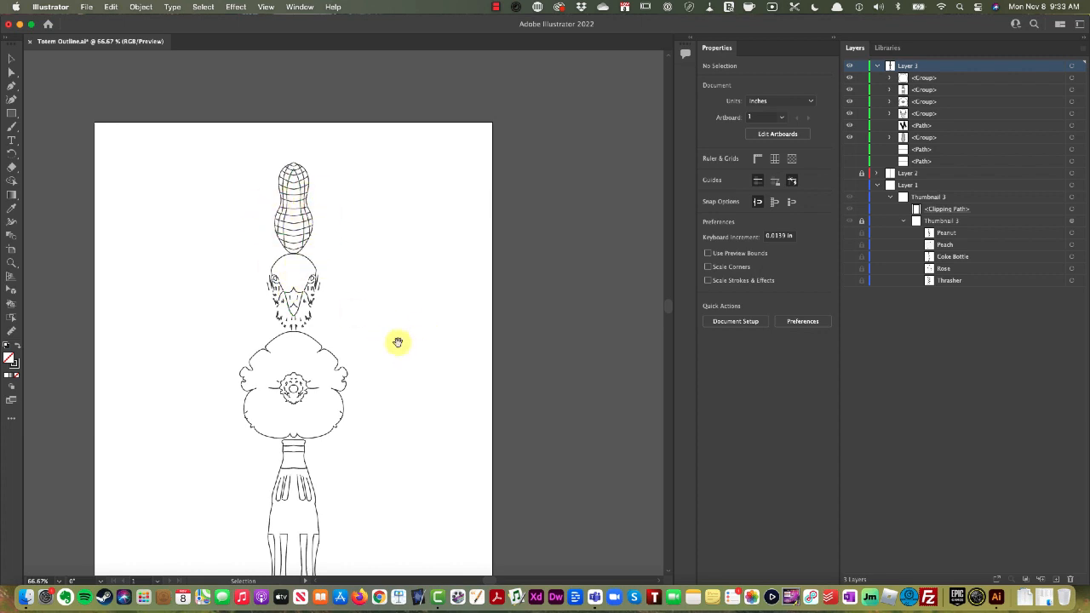
Rotate the peanut group to a slight tilt and move it down onto the bird's head
drag(399, 341, 480, 245)
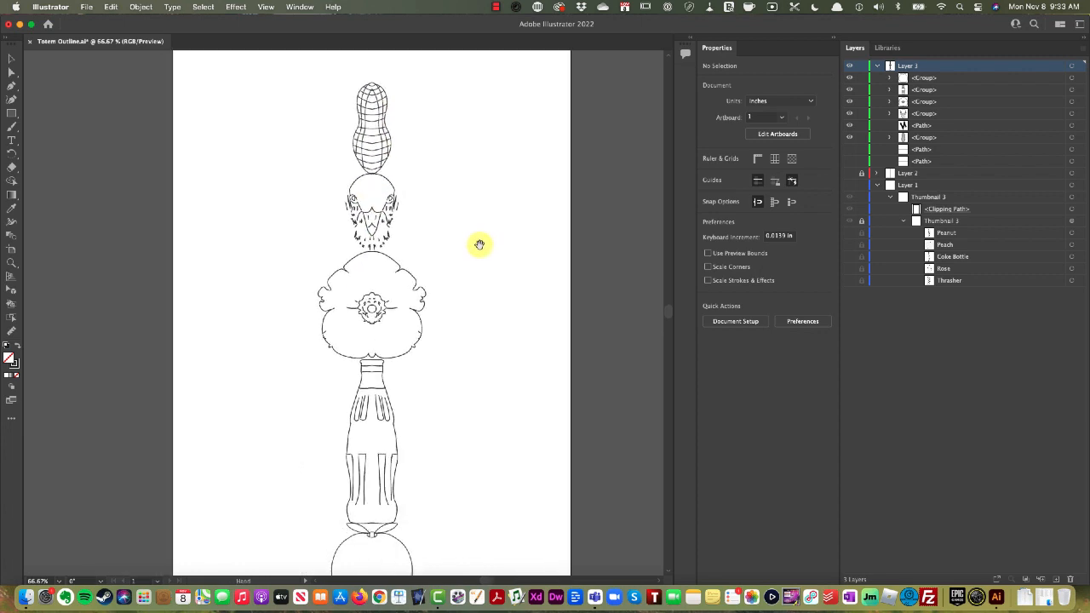
click(372, 128)
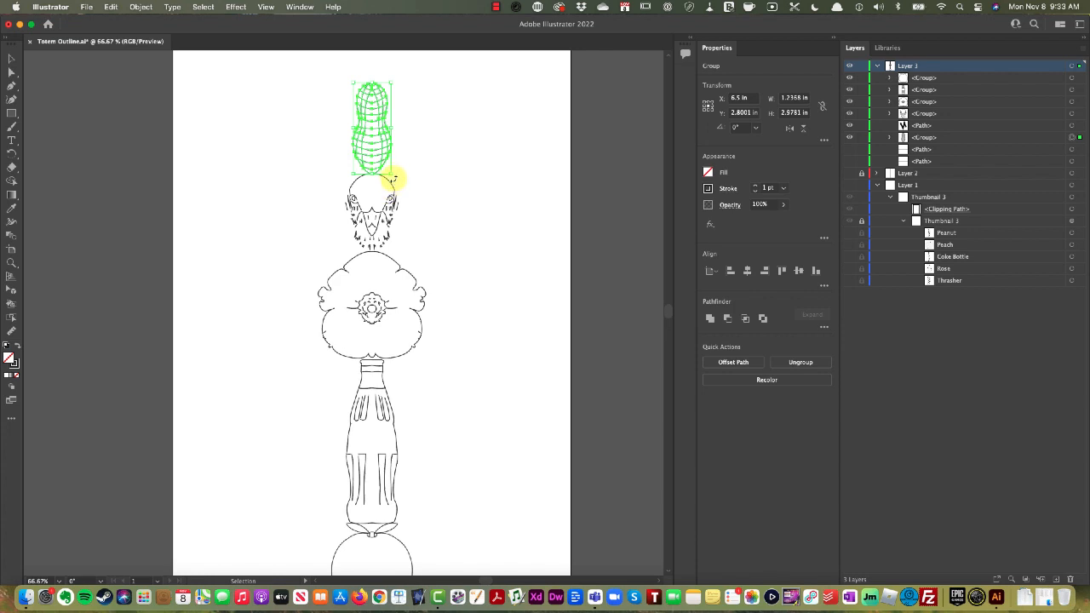
drag(393, 179, 375, 163)
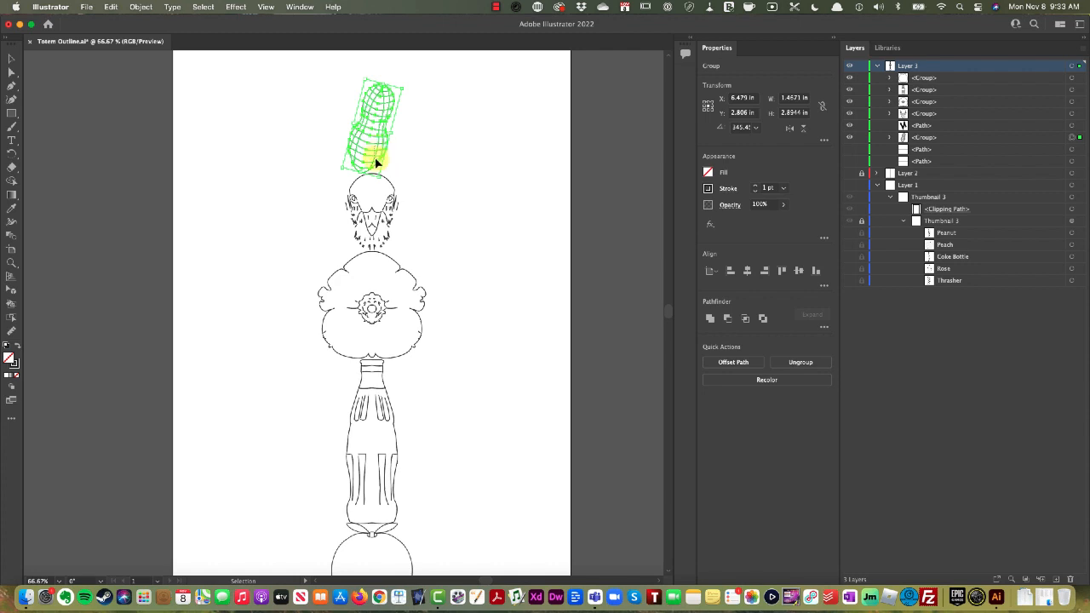
drag(375, 128, 375, 170)
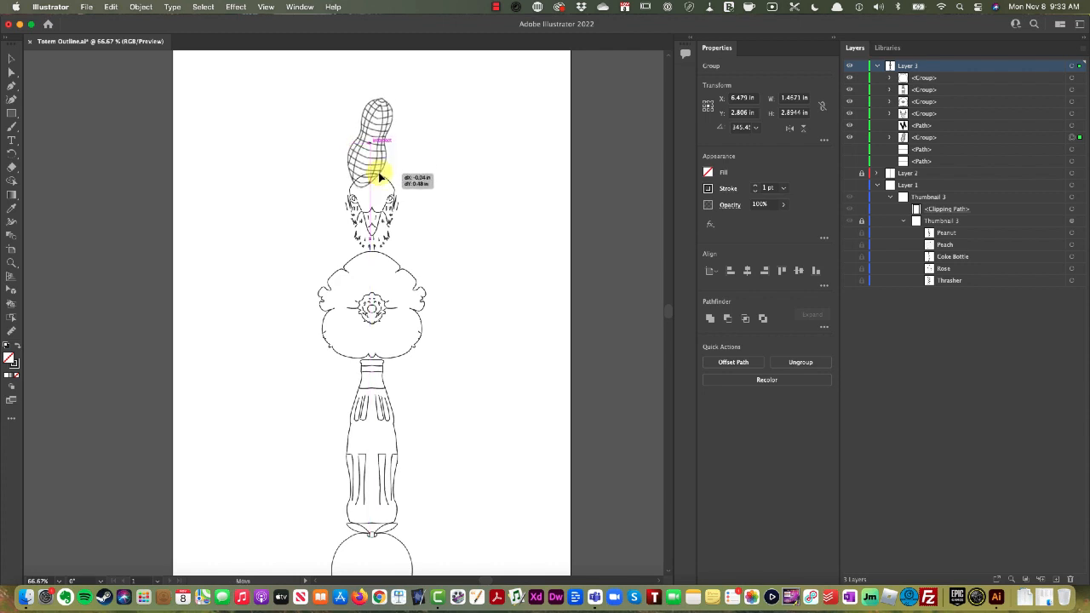
click(409, 259)
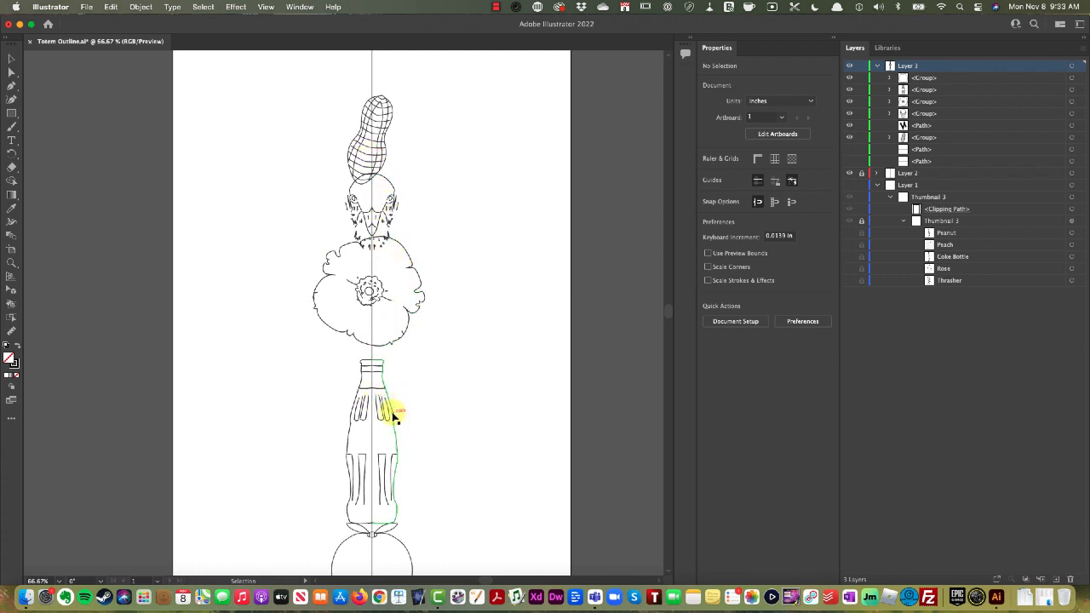
Move the bottle up against the flower and position the apple to overlap the bottle
drag(392, 414, 392, 381)
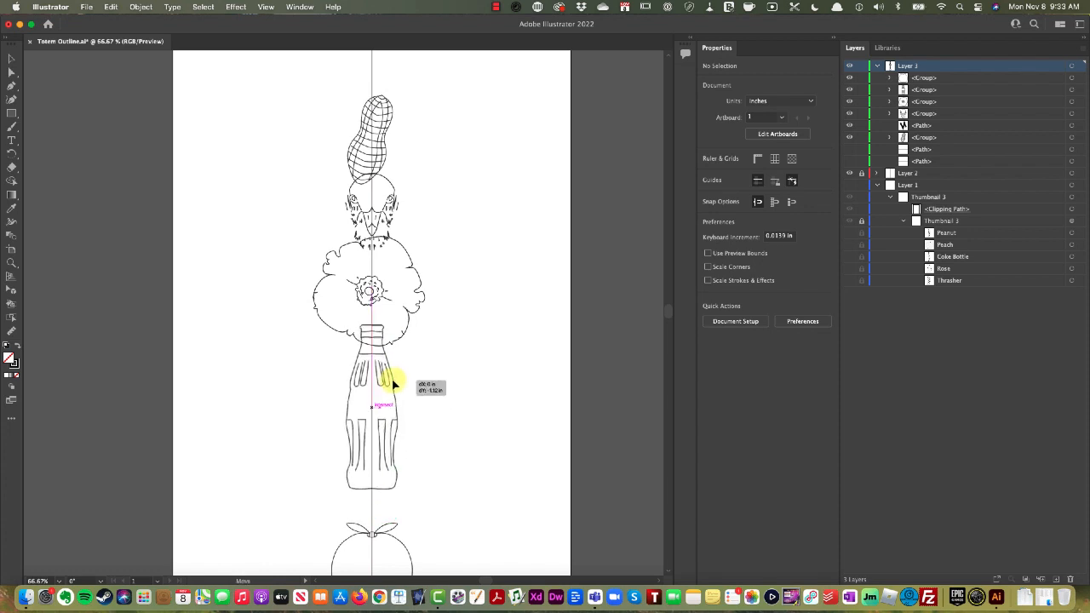
click(371, 426)
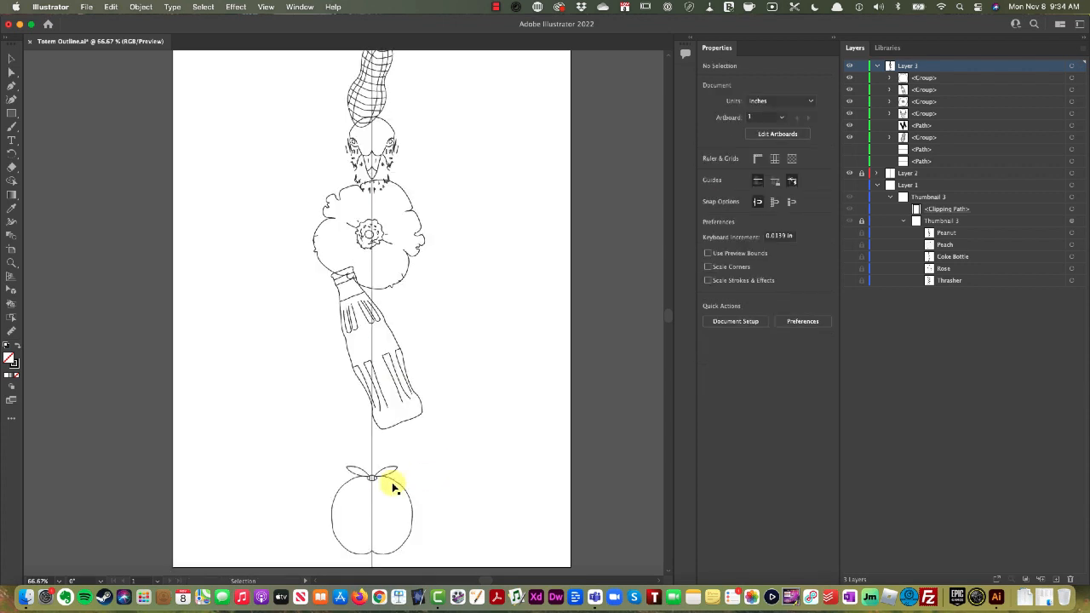
drag(391, 486, 396, 443)
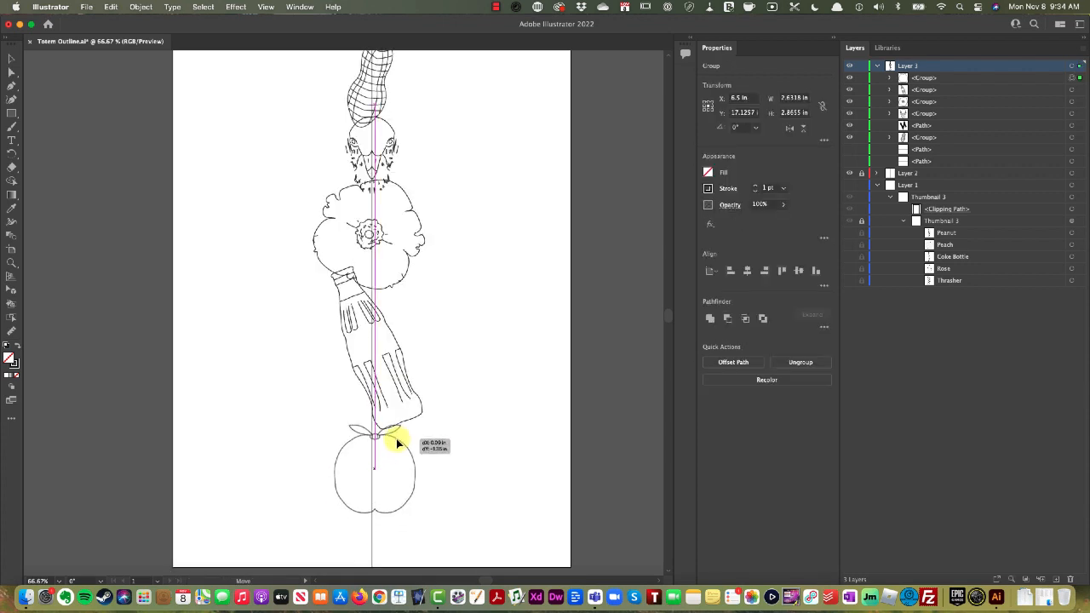
drag(395, 443, 417, 281)
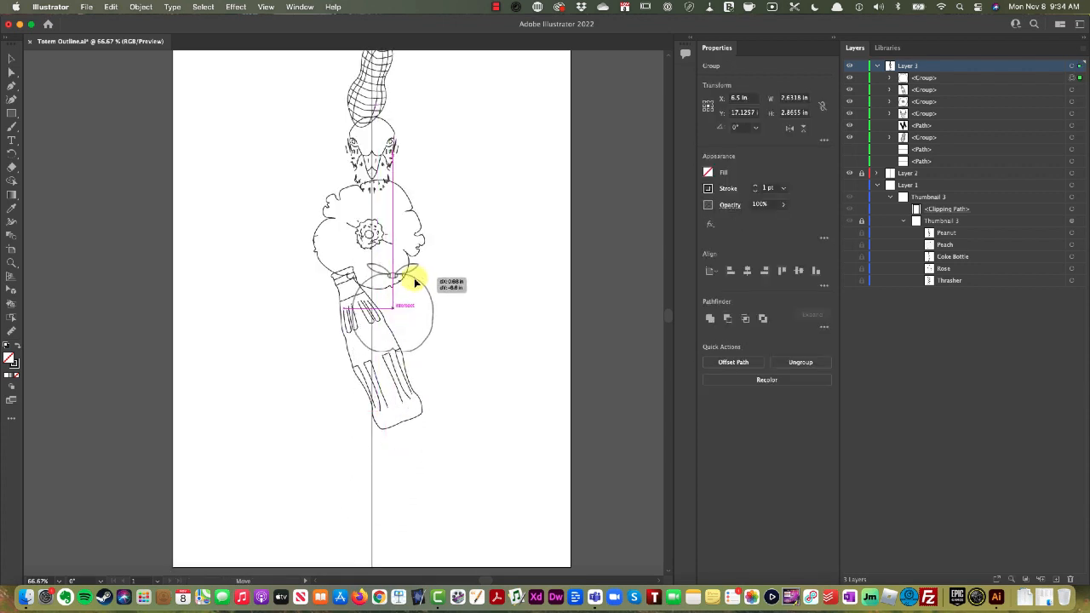
drag(417, 281, 409, 383)
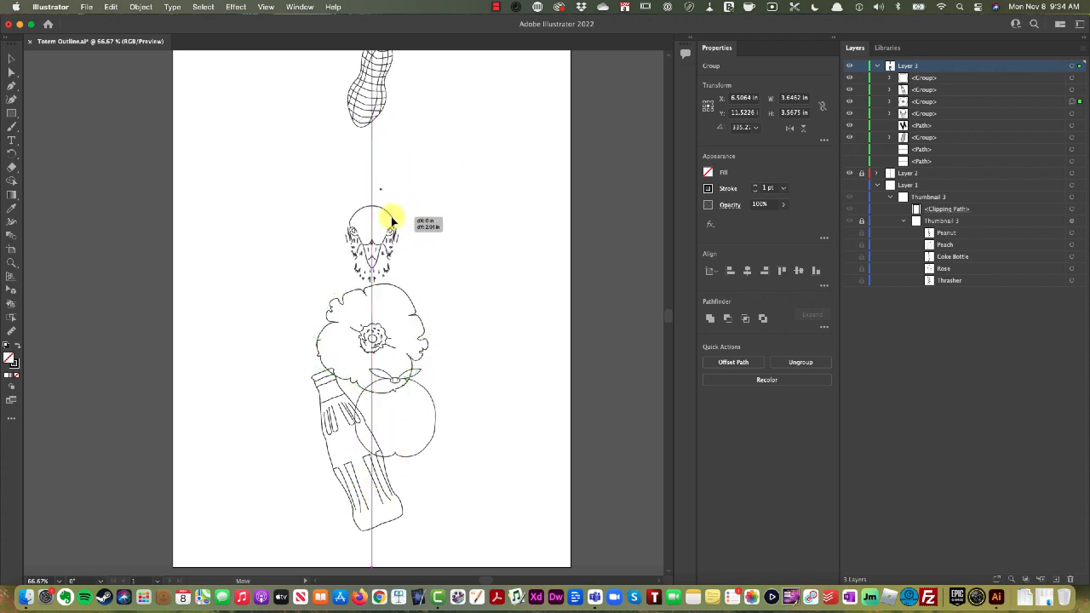
Move the bird down onto the flower and settle the peanut onto the bird's head
drag(388, 218, 393, 252)
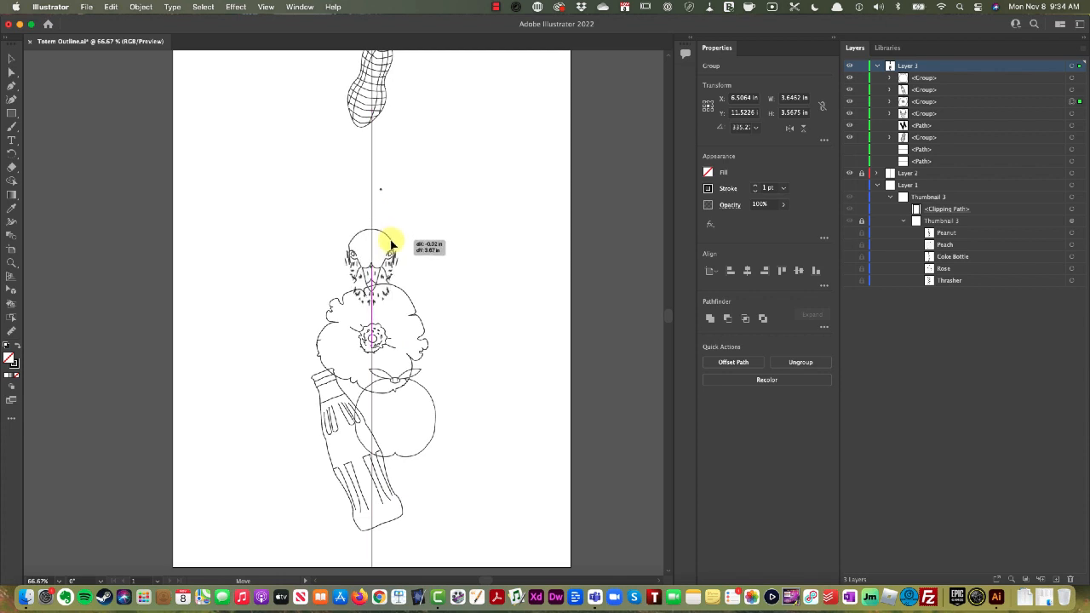
drag(391, 247, 383, 170)
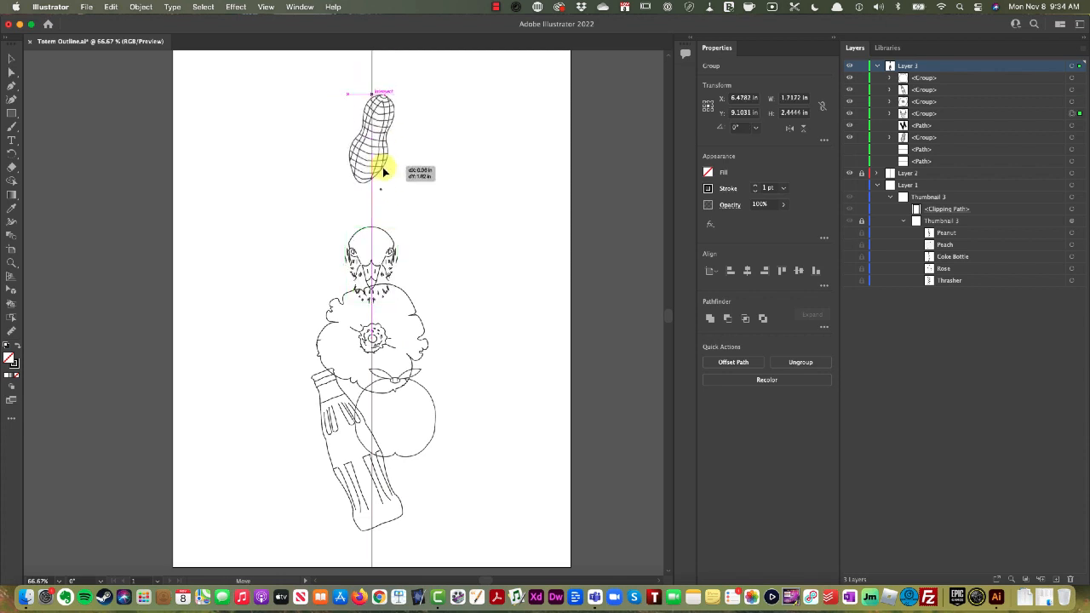
drag(383, 170, 388, 230)
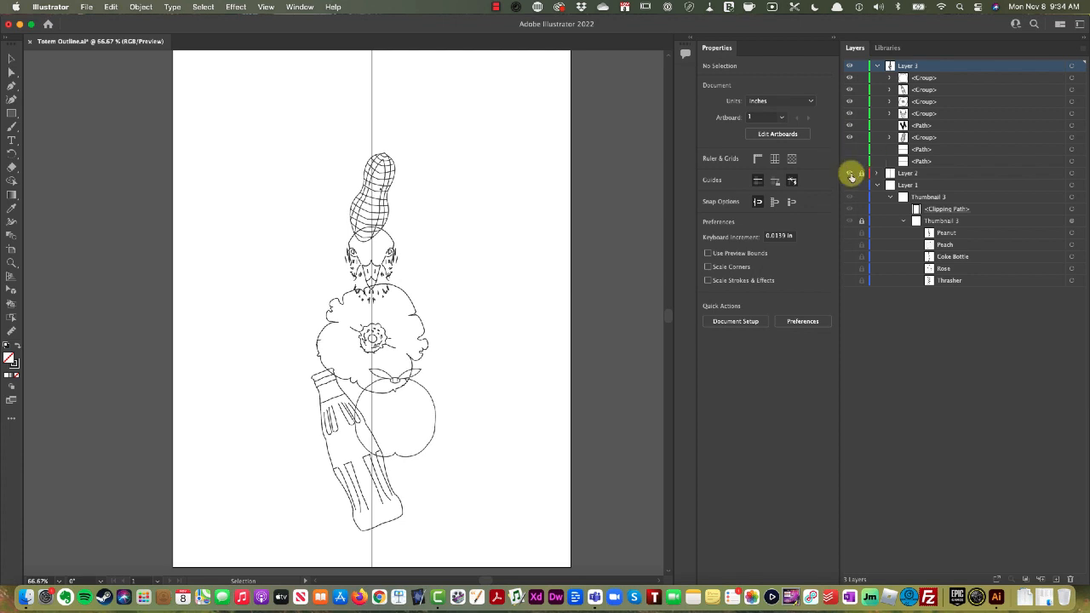
Stand the bottle upright under the flower and reposition the circle and orange groups to overlap
click(848, 179)
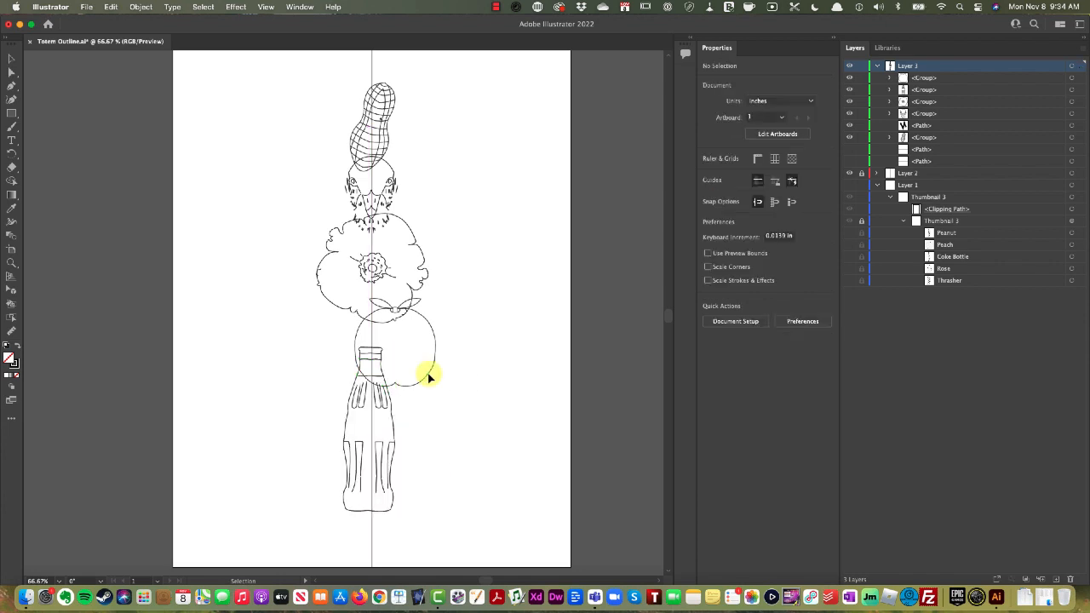
click(395, 340)
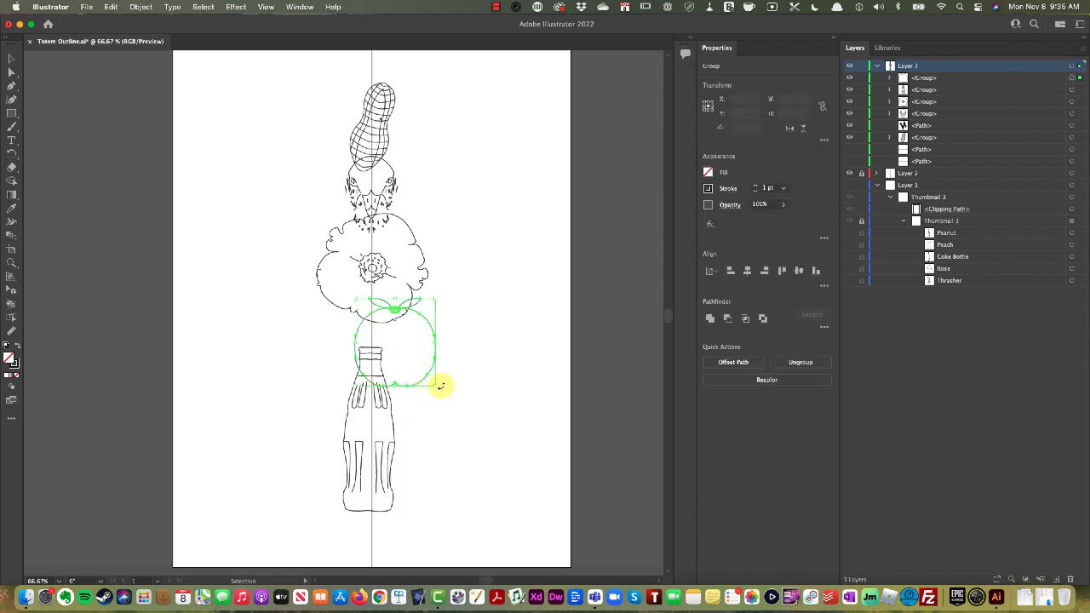
click(442, 443)
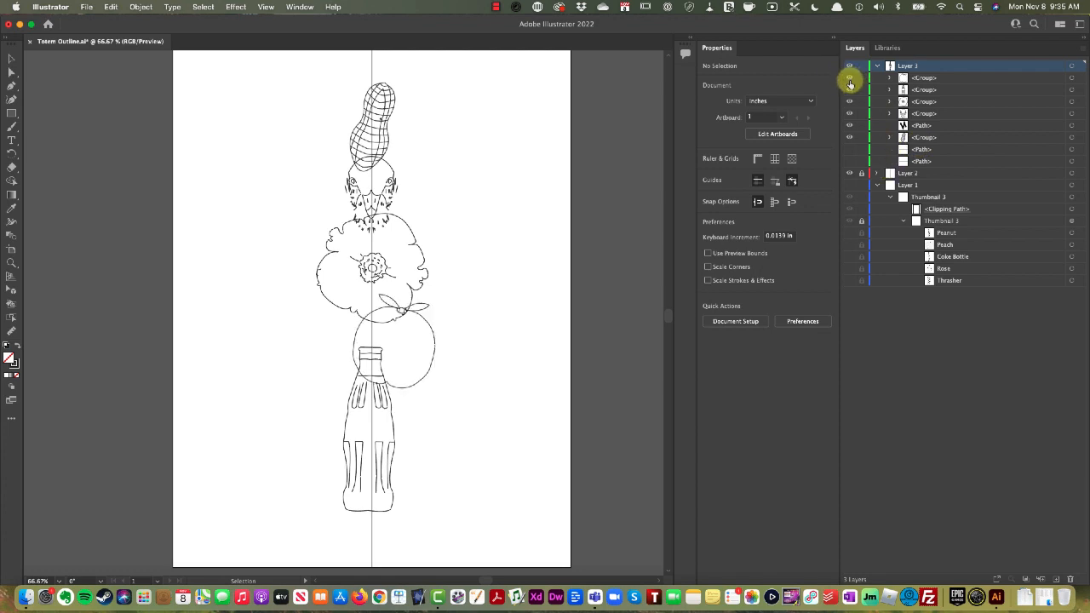
click(848, 82)
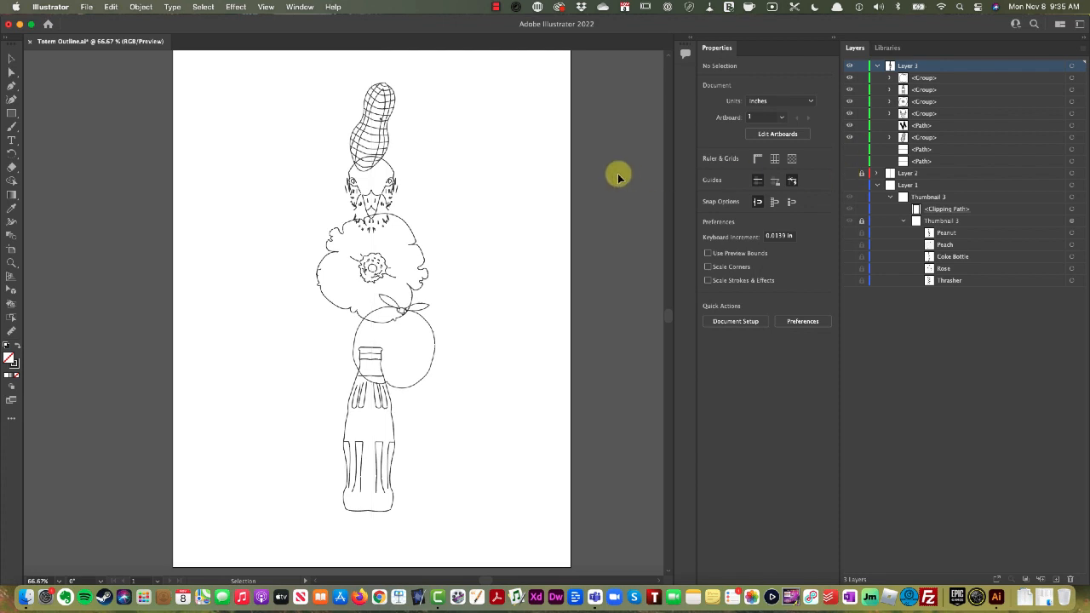
mouse_move(429, 146)
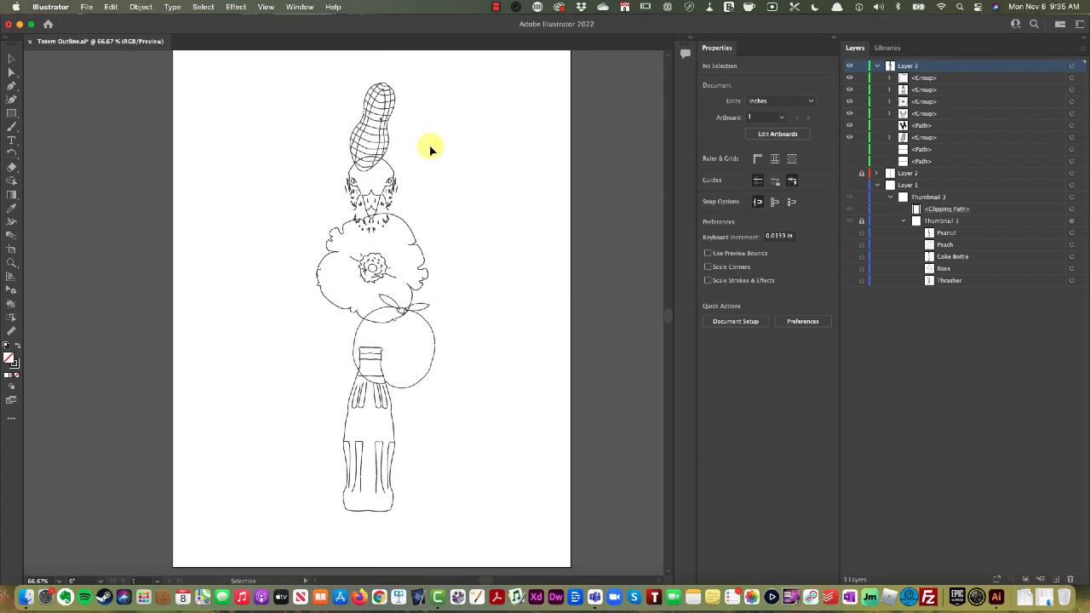